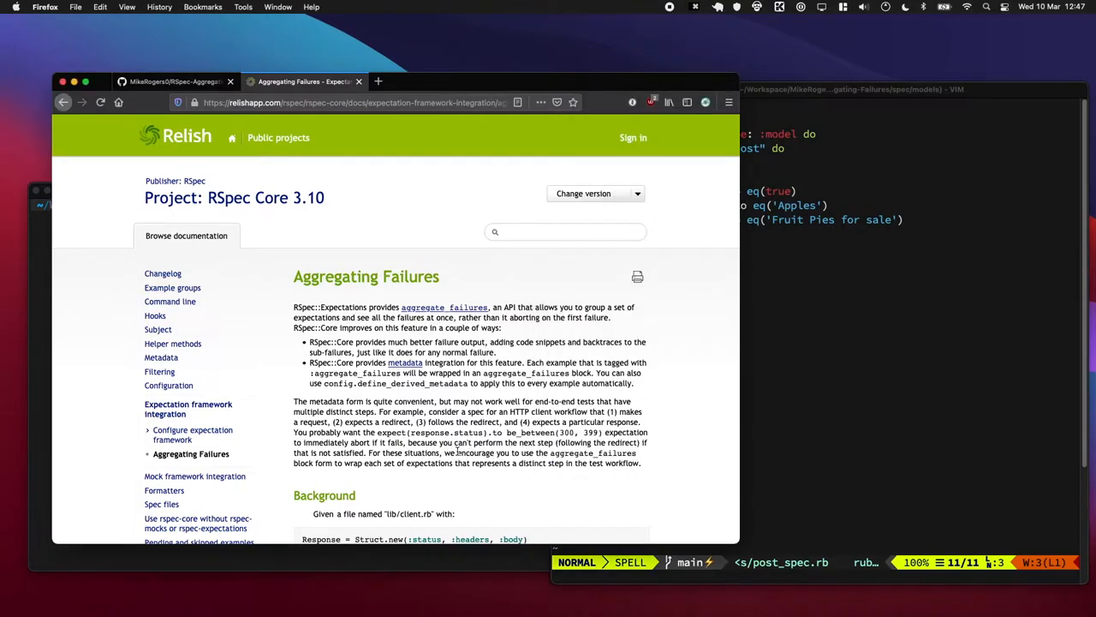
Step: Scroll the Aggregating Failures page down to the 'Use aggregate_failures block form' scenario
{"action": "scroll", "scroll_direction": "down", "scroll_amount": 3}
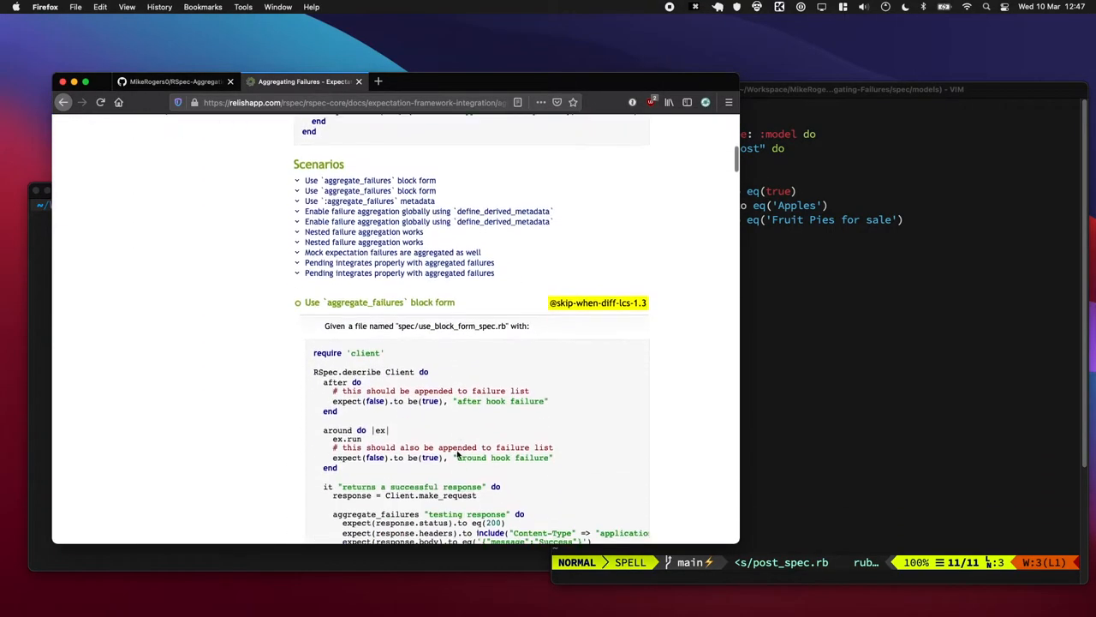
{"action": "scroll", "scroll_direction": "down", "scroll_amount": 3}
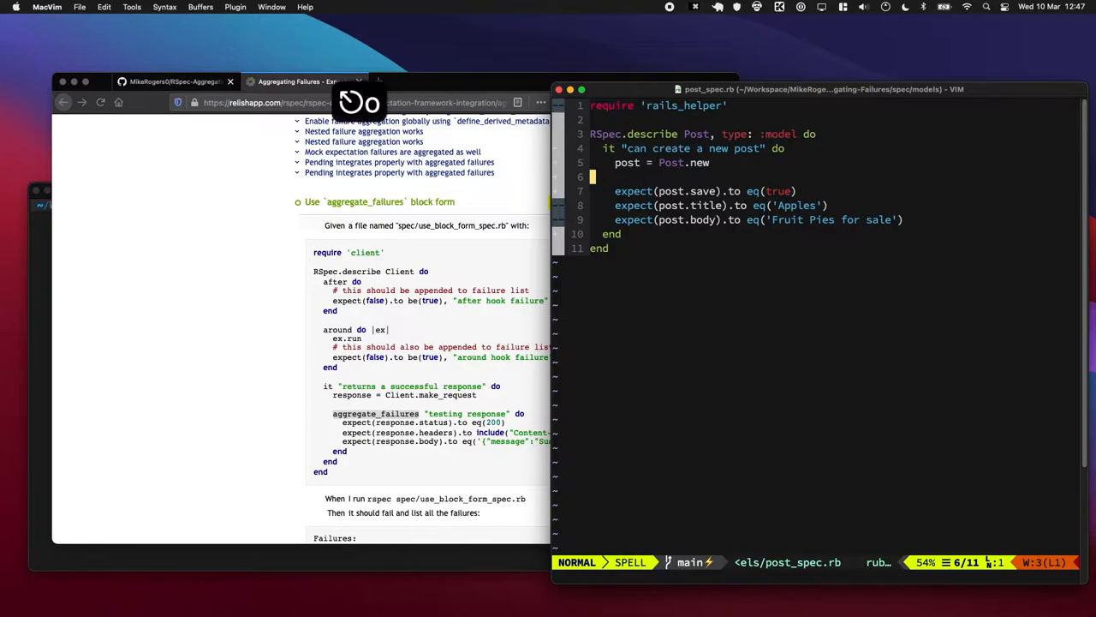
Step: Wrap the save and title expectations in 'aggregate_failures do ... end', save, and begin the bundle command
{"action": "type", "text": "aggregate_failures do"}
{"action": "type", "text": "end"}
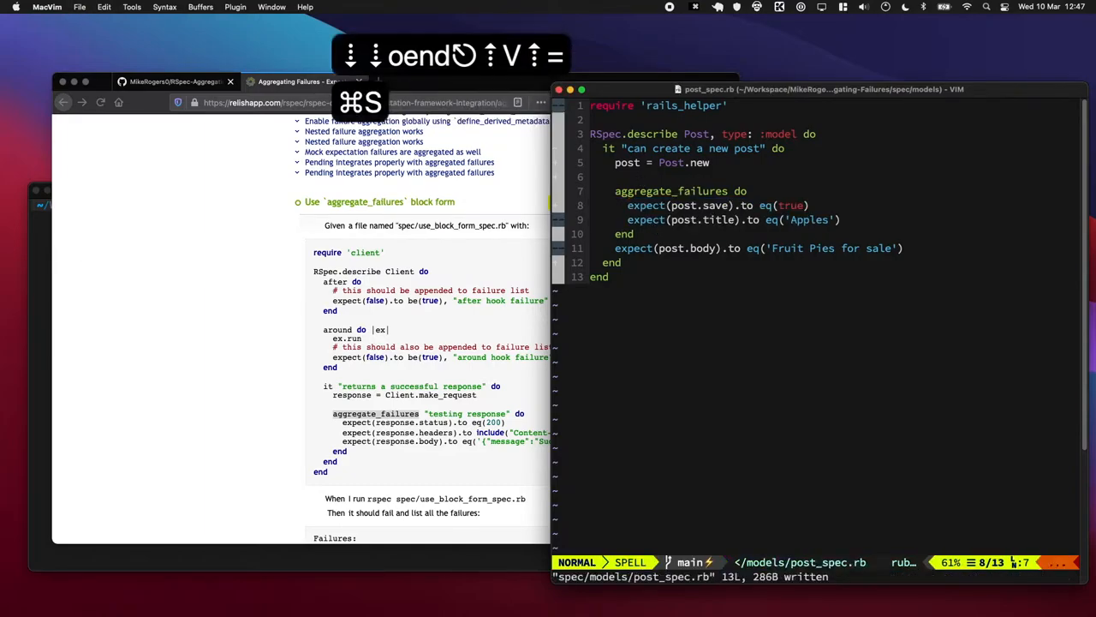
{"action": "type", "text": "bundle exec"}
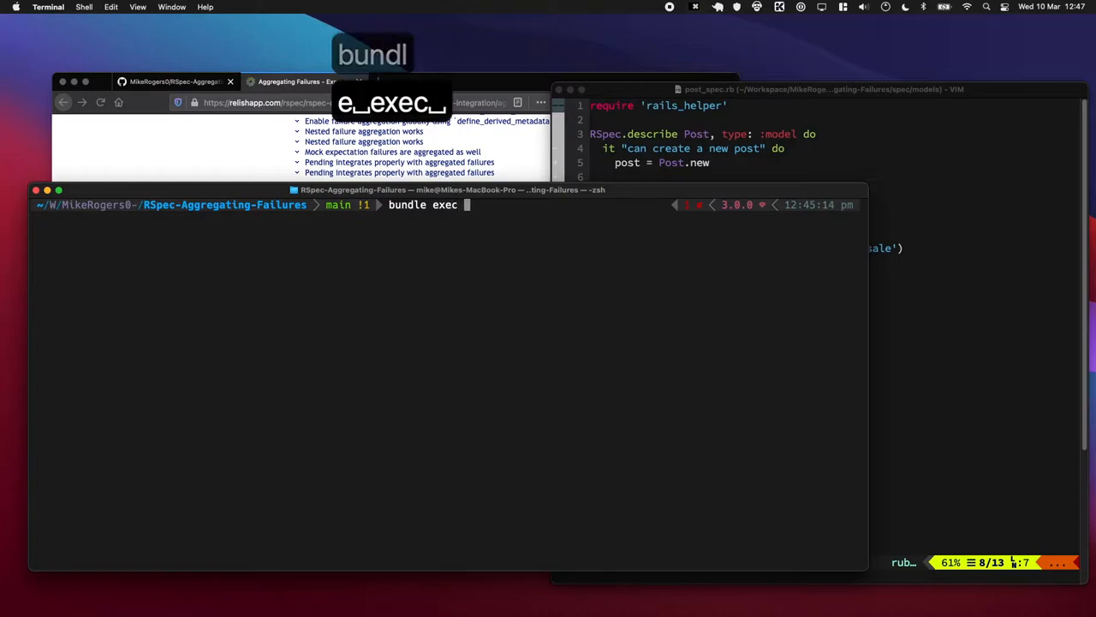
Step: Run 'bundle exec rspec spec/models/post_spec.rb' twice and highlight the expected 'Fruit Pies for sale' value
{"action": "type", "text": "rspec spec/"}
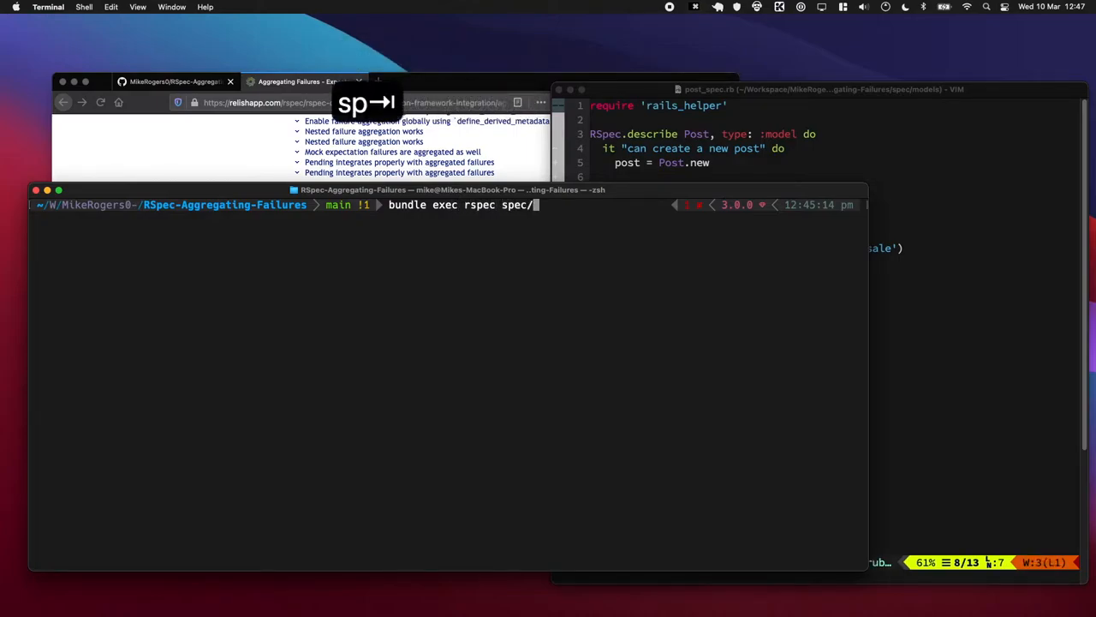
{"action": "type", "text": "models/p"}
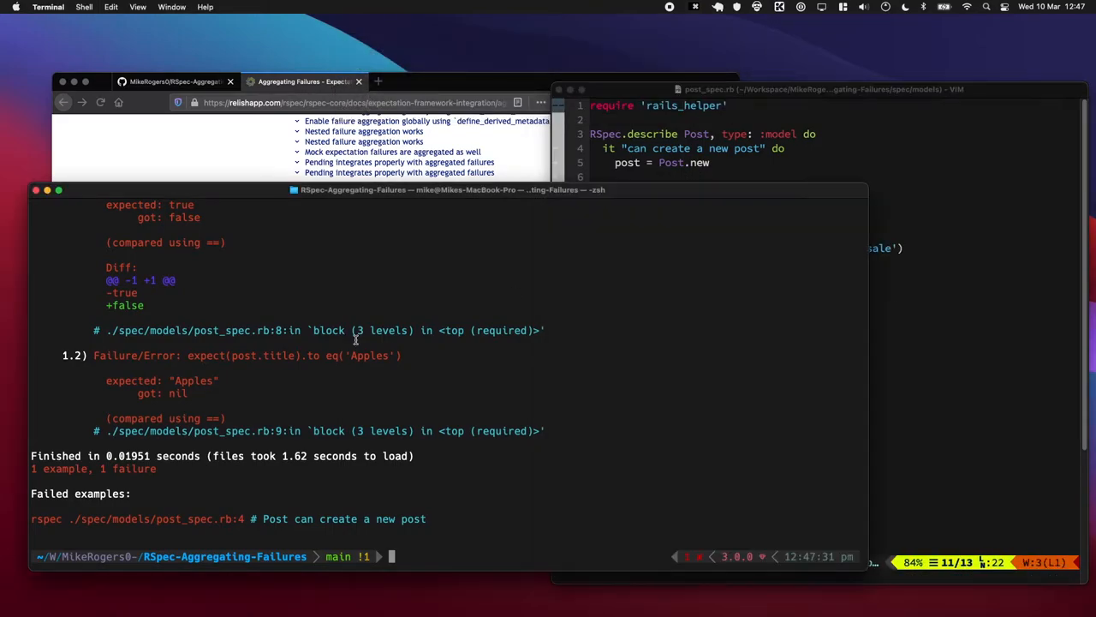
{"action": "type", "text": "bundle exec rspec spec/models/post_spec.rb"}
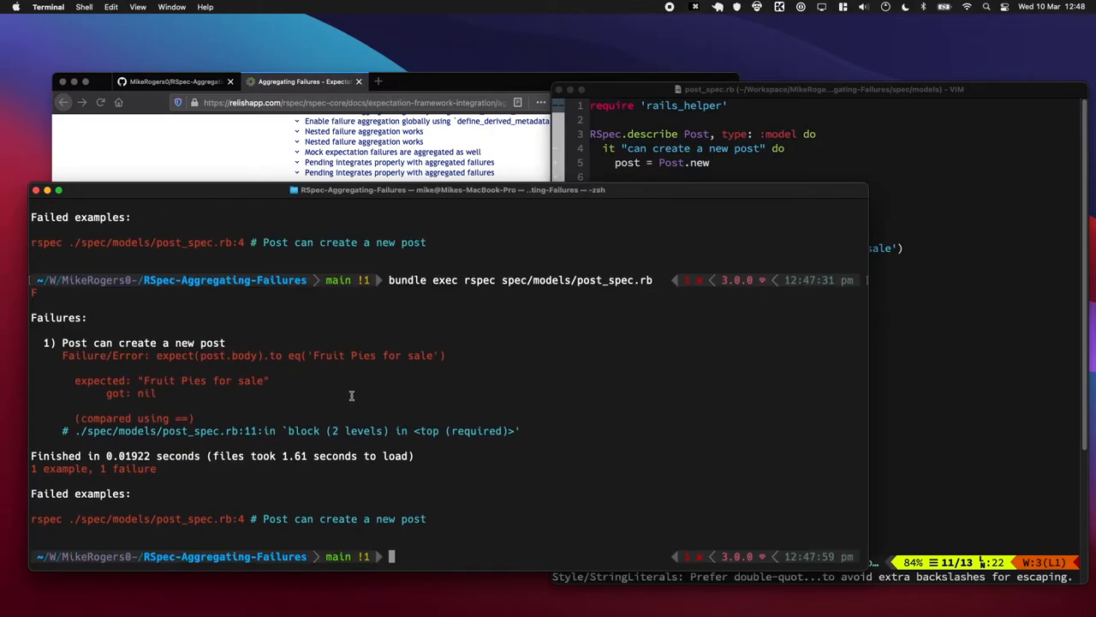
{"action": "left_click_drag", "start_coordinate": [181, 380], "coordinate": [241, 380]}
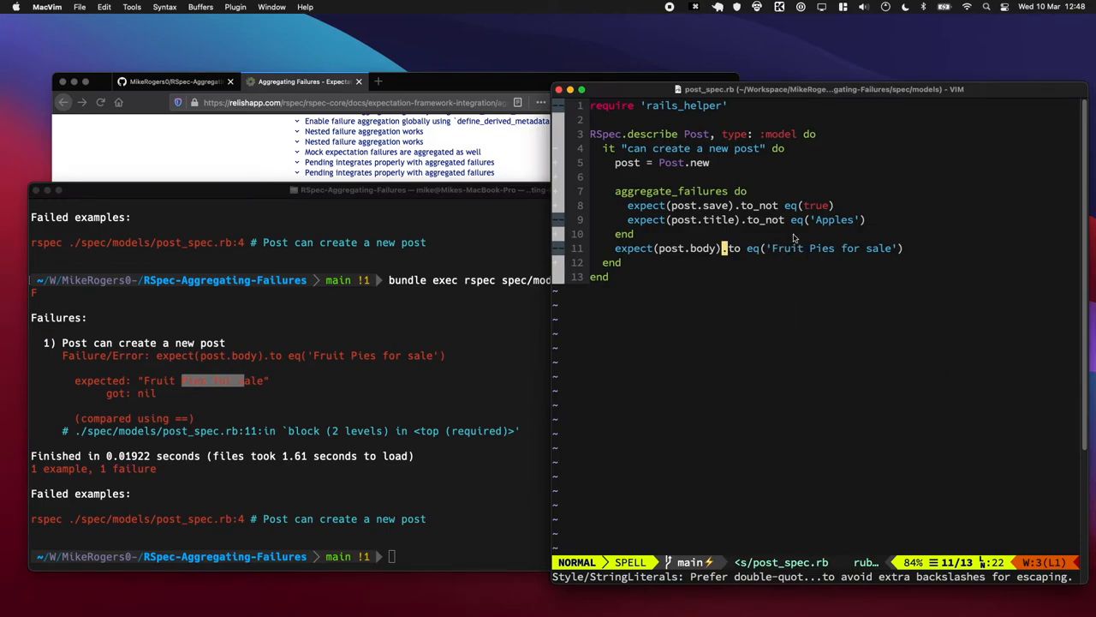
{"action": "mouse_move", "coordinate": [730, 246]}
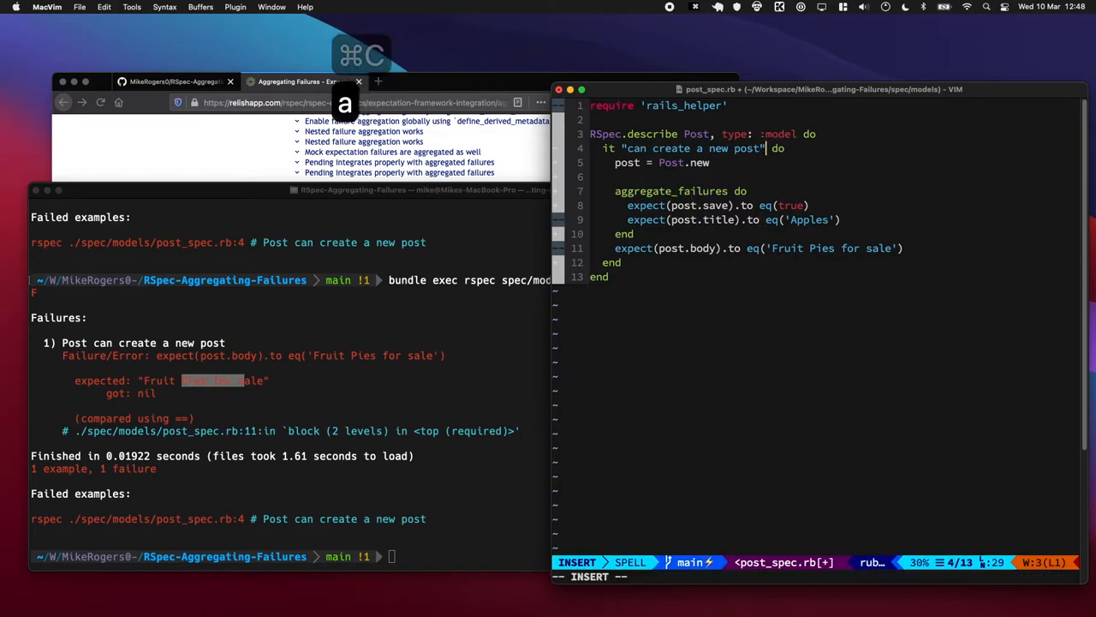
Step: Add ', aggregate_failures: true' metadata to the it line, remove the block's do/end, and save
{"action": "type", "text": ", aggregate_failures: true"}
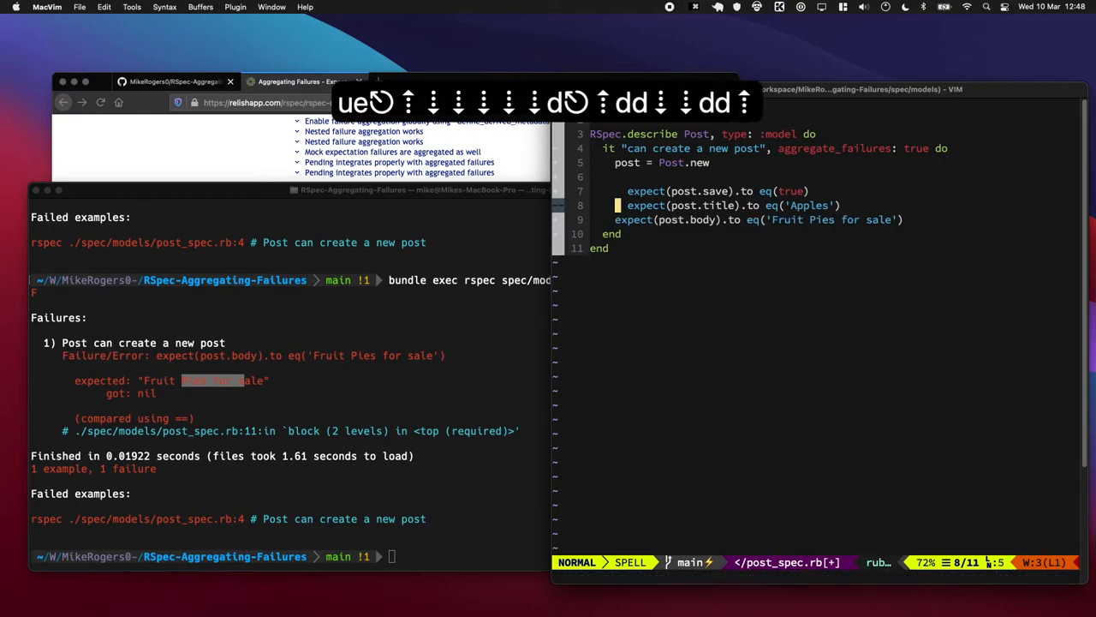
{"action": "key", "text": "cmd+s"}
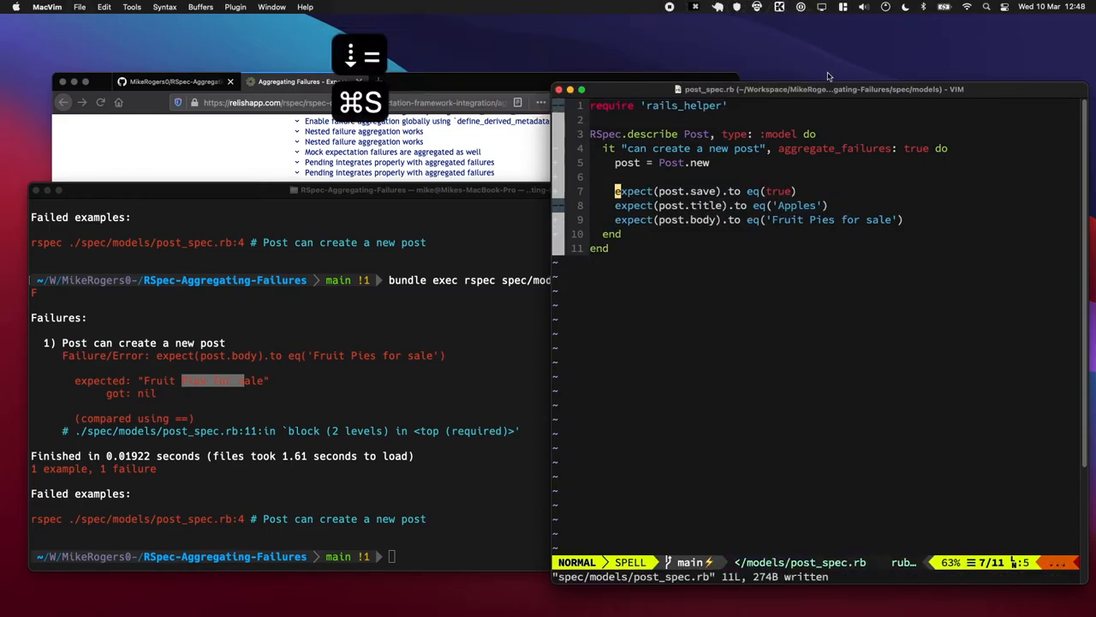